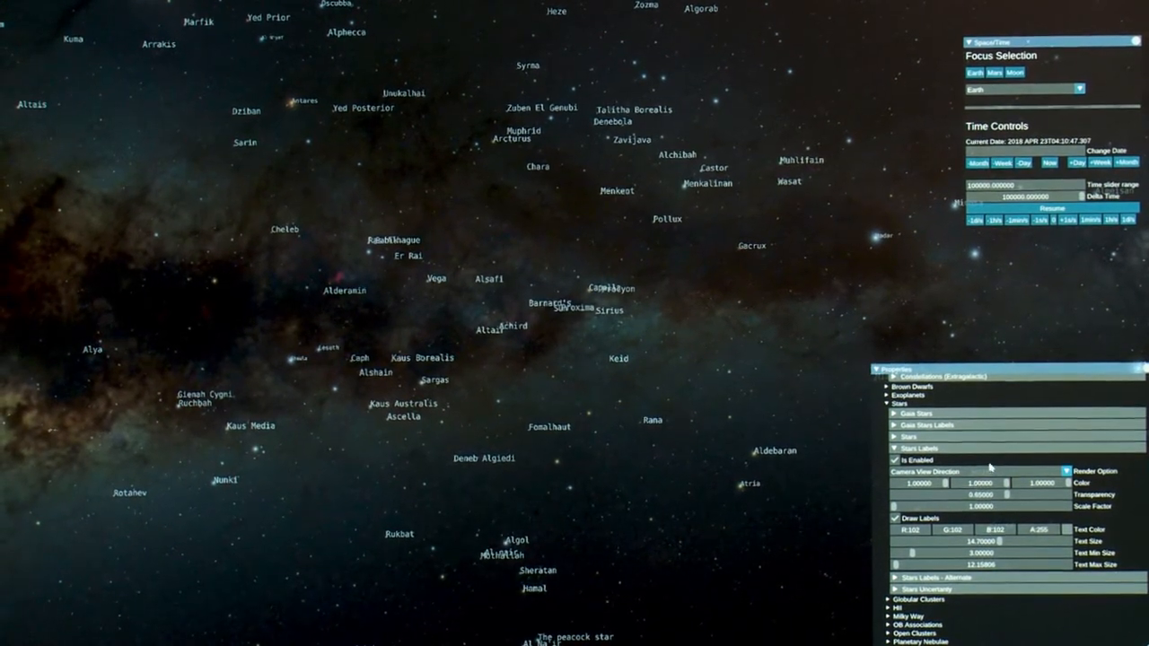
Step: Expand the Stars entry to reveal colour, transparency, scale factor and billboard size settings
left_click(910, 437)
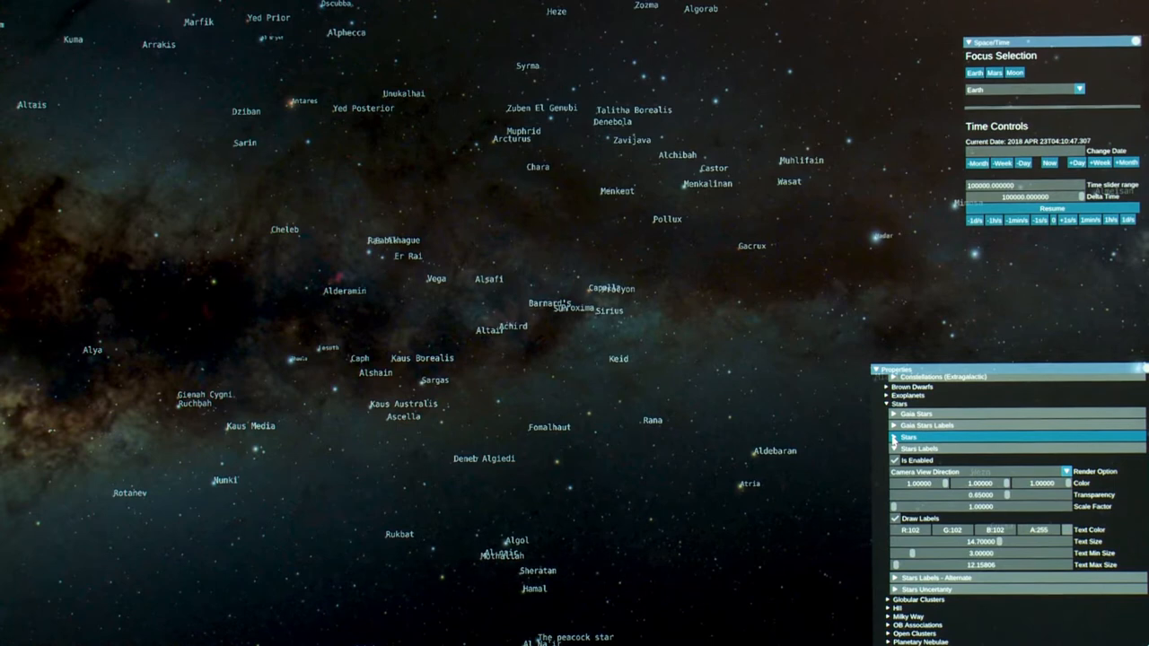
left_click(909, 436)
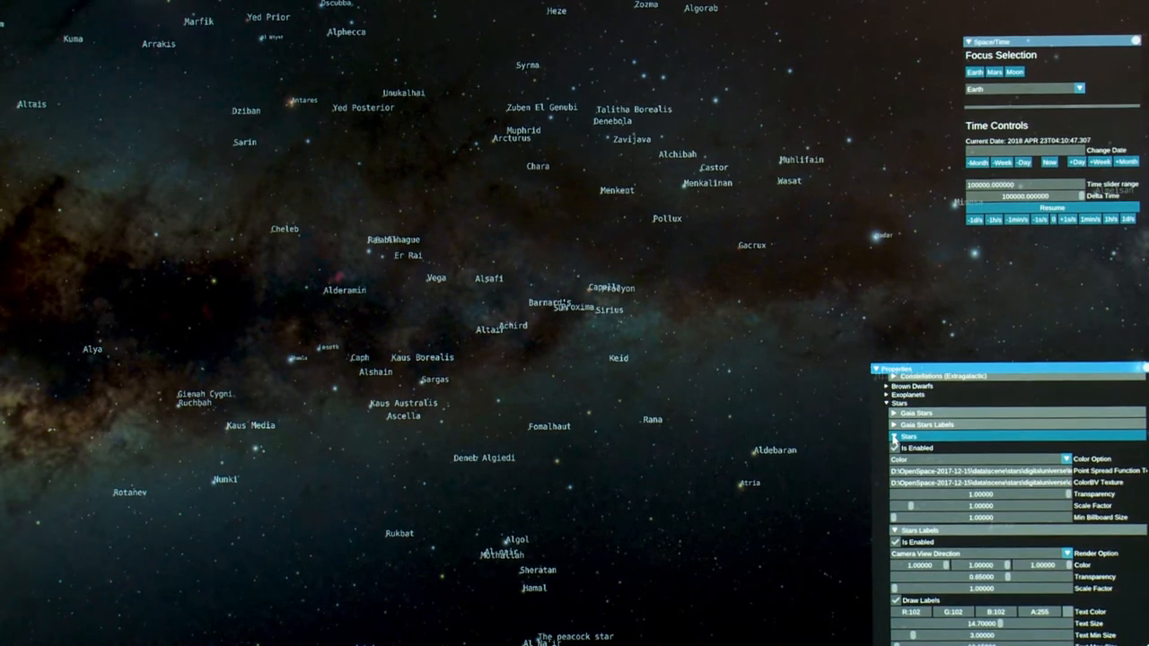